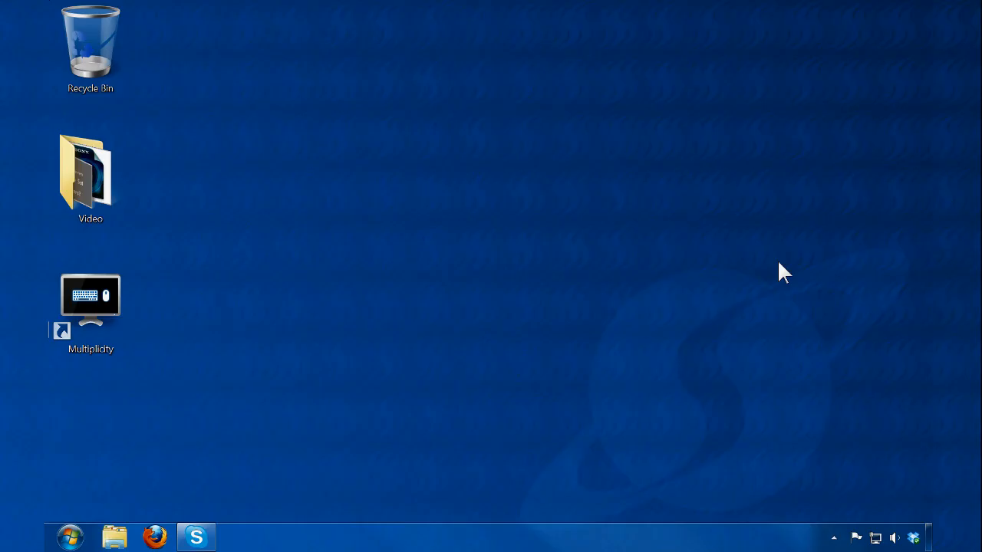
{"action": "mouse_move", "coordinate": [778, 275]}
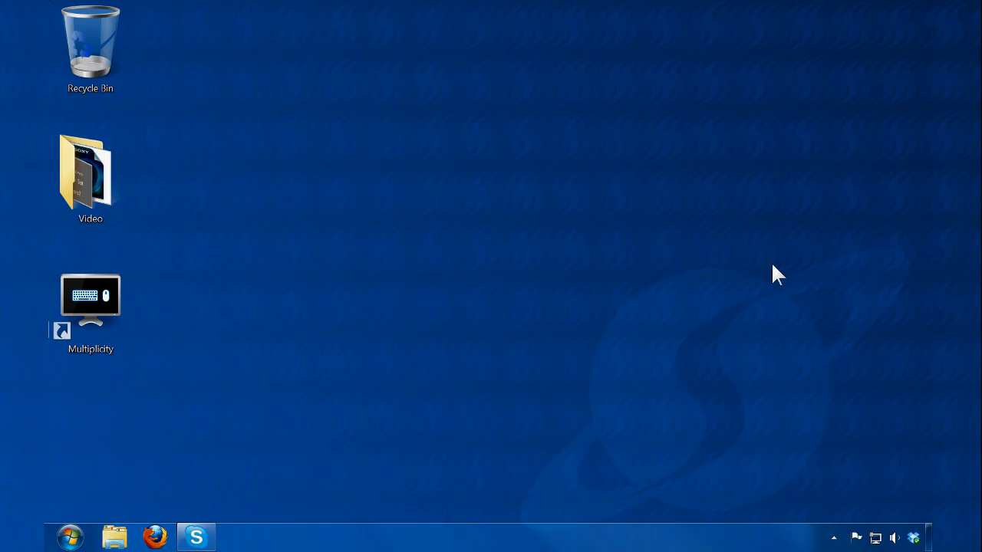
Launch Multiplicity and place Laptop right and Secondary PC left of This computer.
{"action": "double_click", "coordinate": [90, 299]}
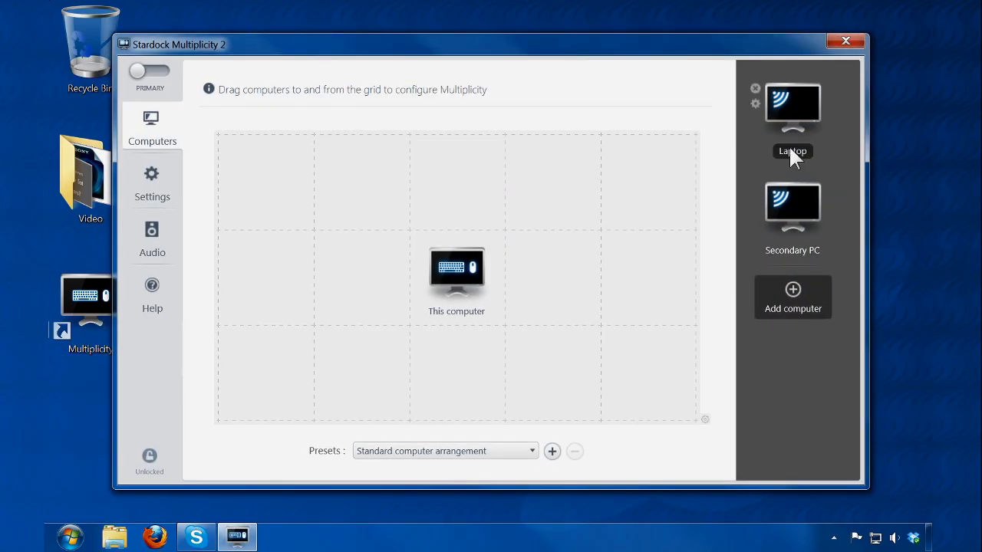
{"action": "left_click_drag", "start_coordinate": [792, 108], "coordinate": [553, 276]}
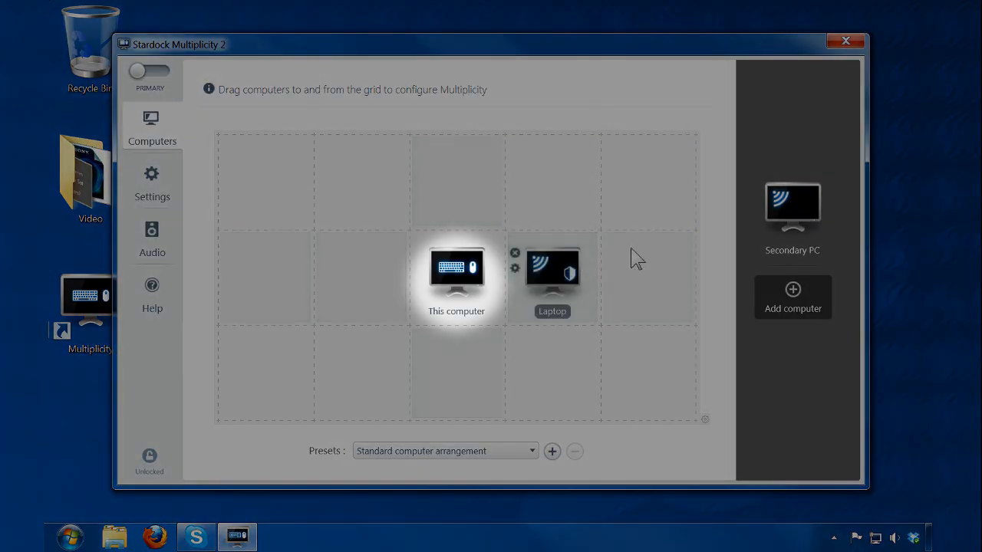
{"action": "left_click_drag", "start_coordinate": [793, 205], "coordinate": [373, 261]}
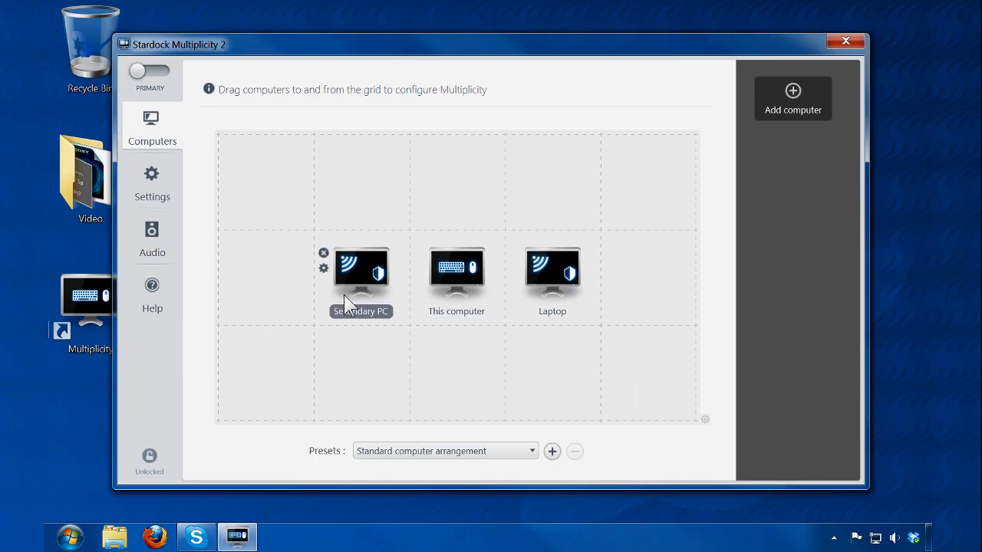
{"action": "mouse_move", "coordinate": [399, 303]}
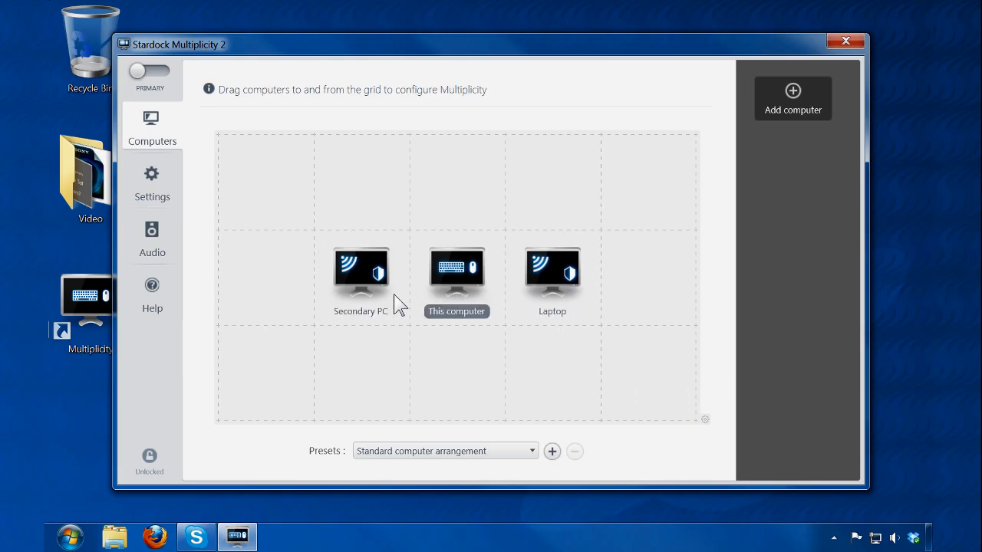
{"action": "mouse_move", "coordinate": [608, 347]}
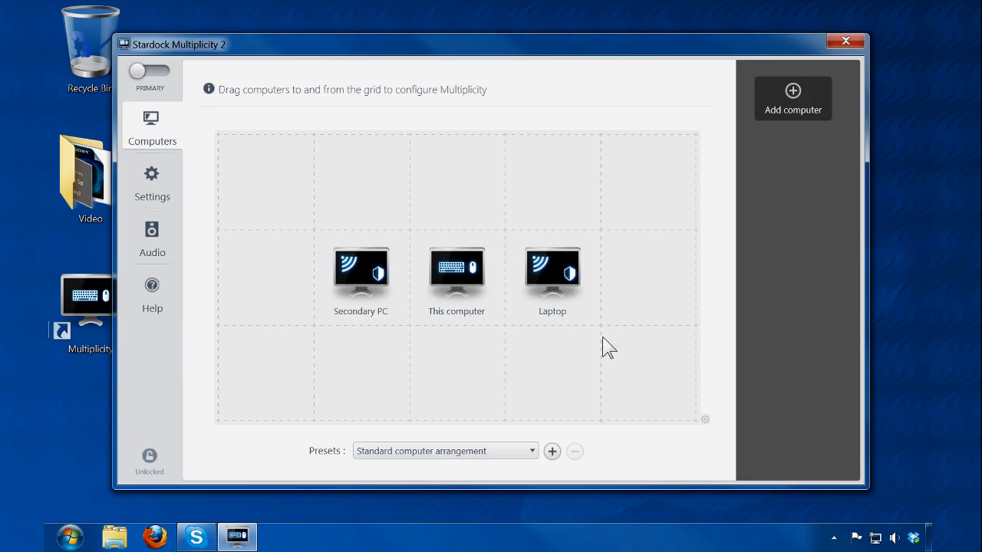
{"action": "mouse_move", "coordinate": [796, 413]}
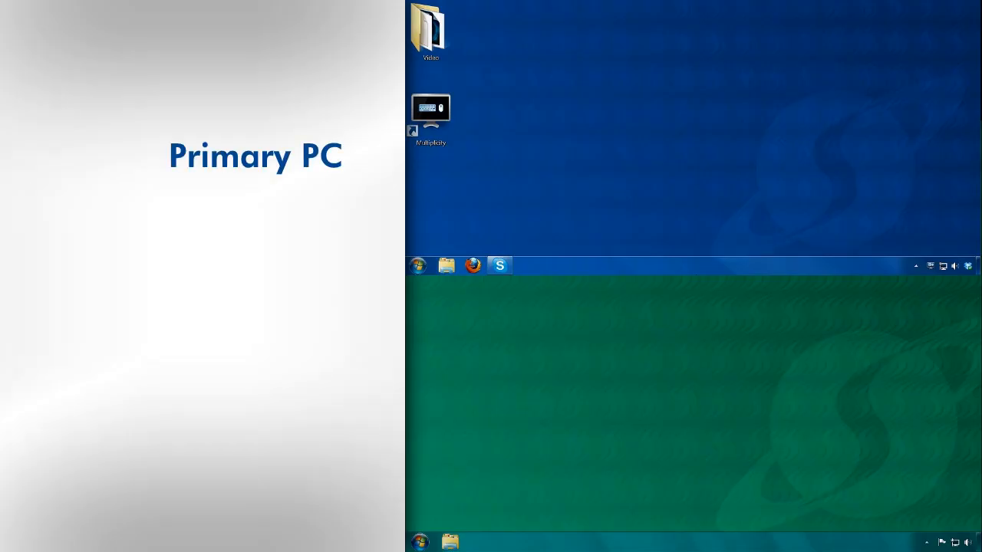
{"action": "mouse_move", "coordinate": [663, 92]}
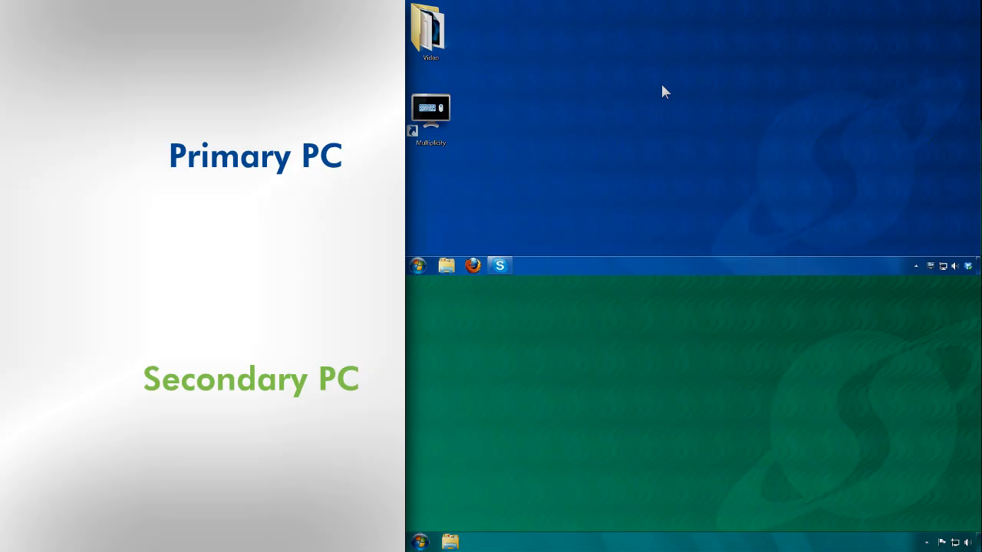
{"action": "mouse_move", "coordinate": [653, 265]}
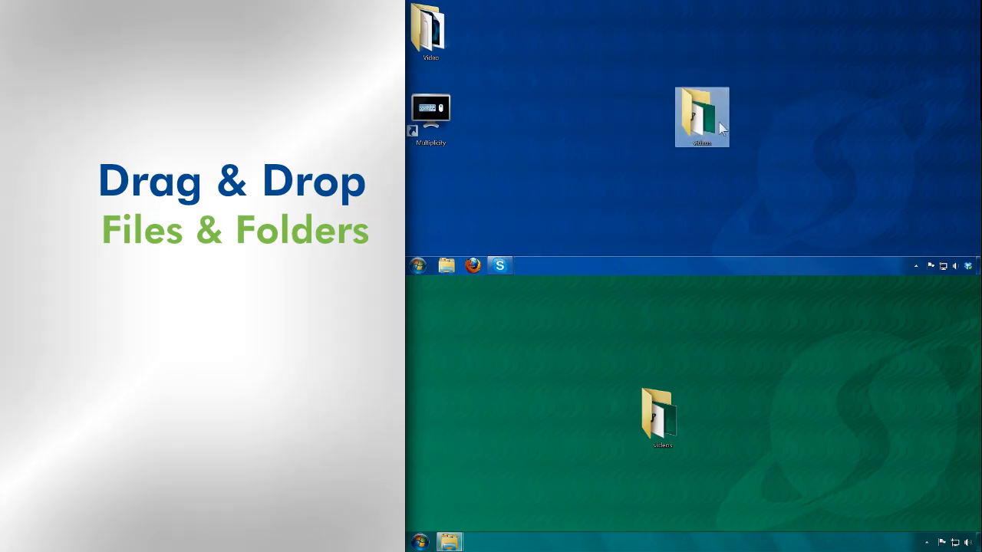
Open the desktop folder to bring up the Stardock document.
{"action": "double_click", "coordinate": [702, 117]}
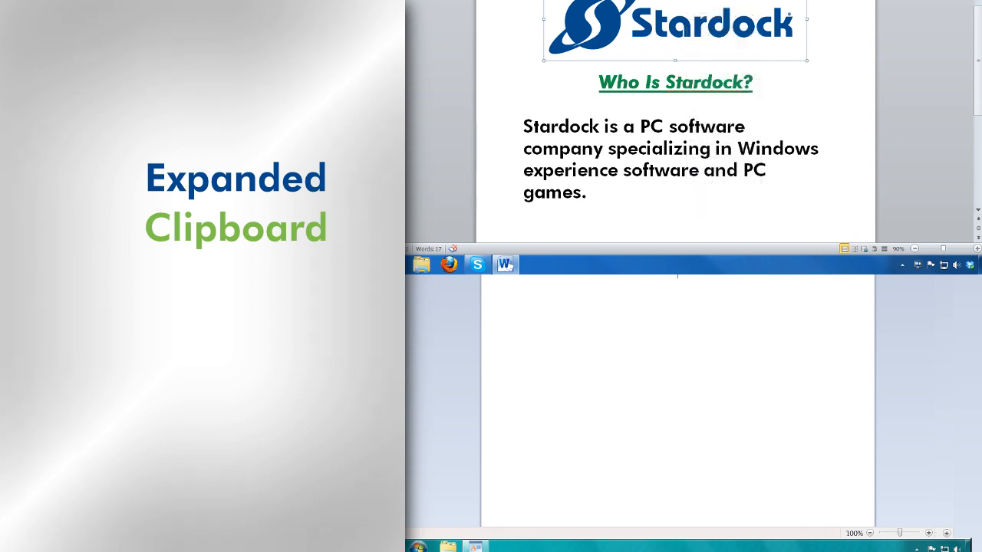
Paste the Stardock logo, heading and paragraph into the Secondary PC's blank document.
{"action": "right_click", "coordinate": [694, 295]}
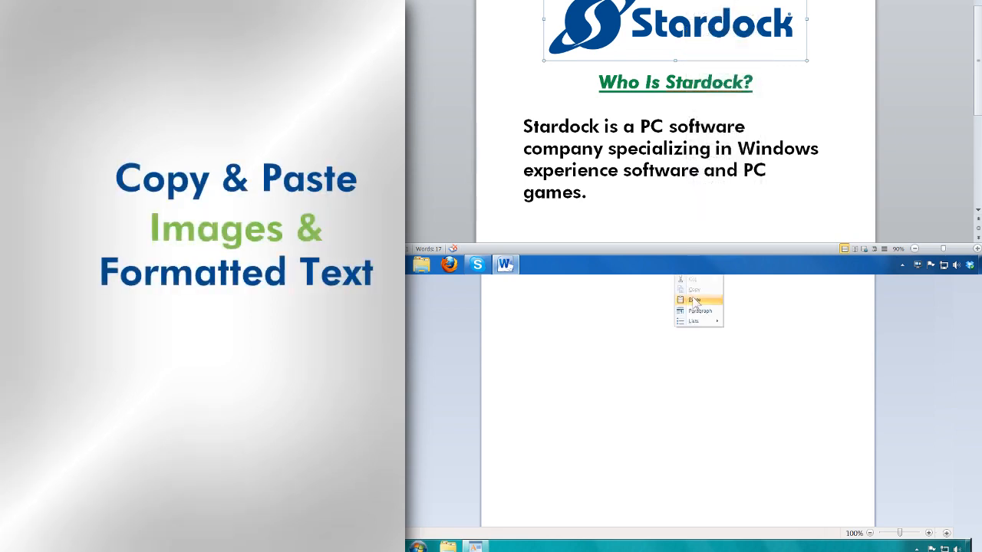
{"action": "left_click", "coordinate": [693, 299]}
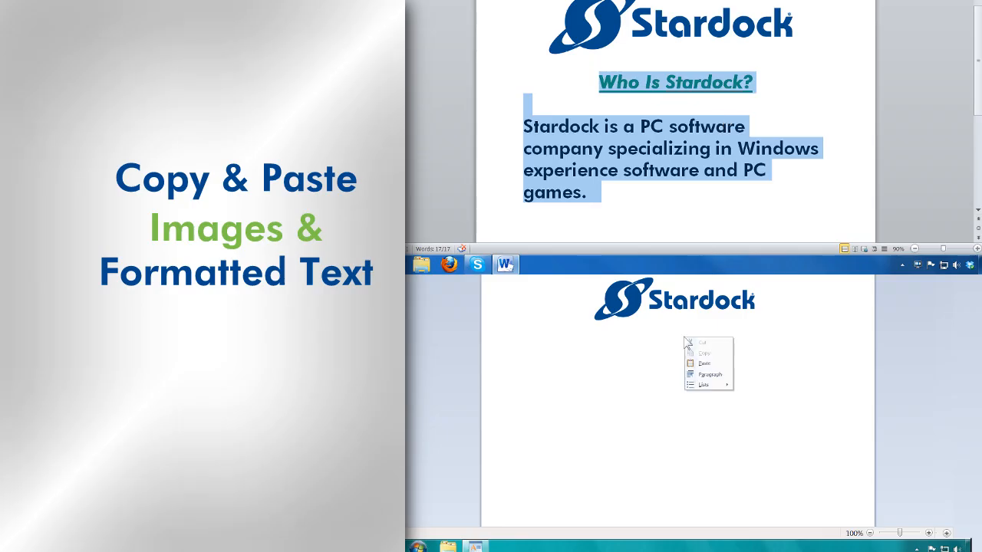
{"action": "left_click", "coordinate": [704, 362]}
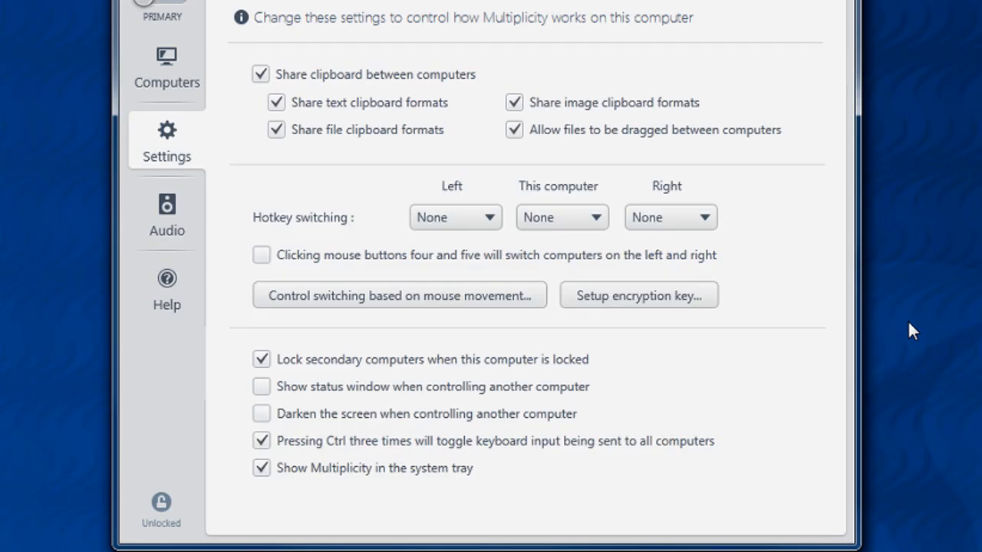
{"action": "left_click", "coordinate": [638, 295]}
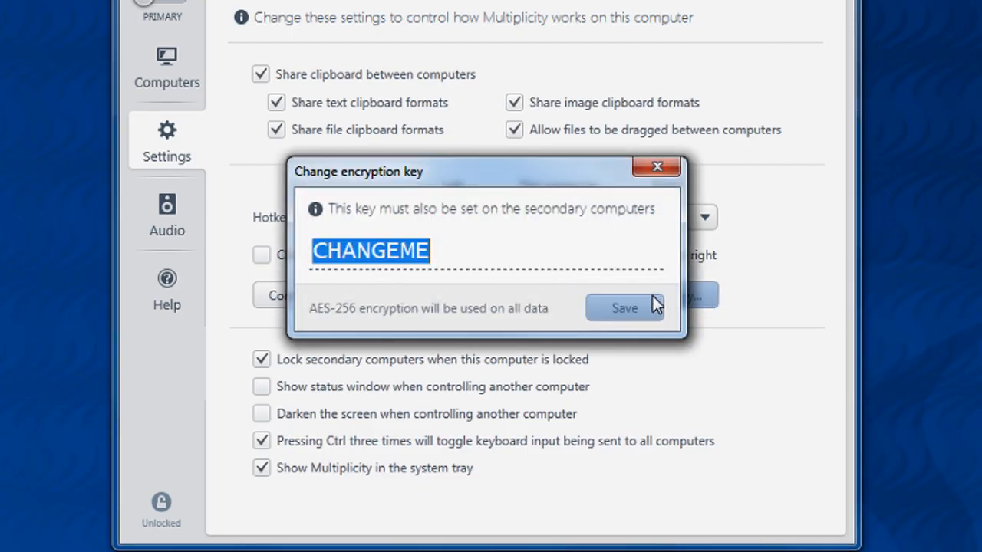
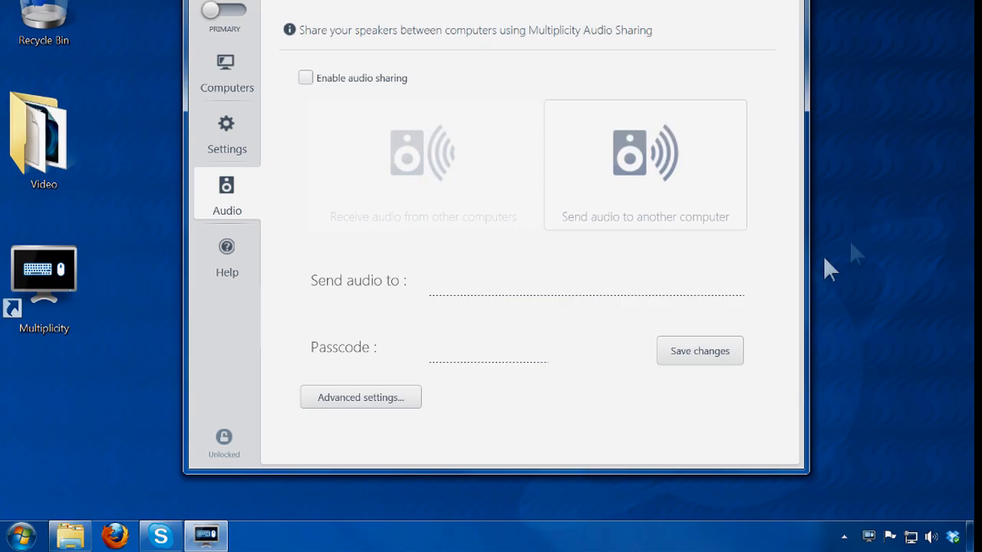
{"action": "left_click", "coordinate": [306, 77]}
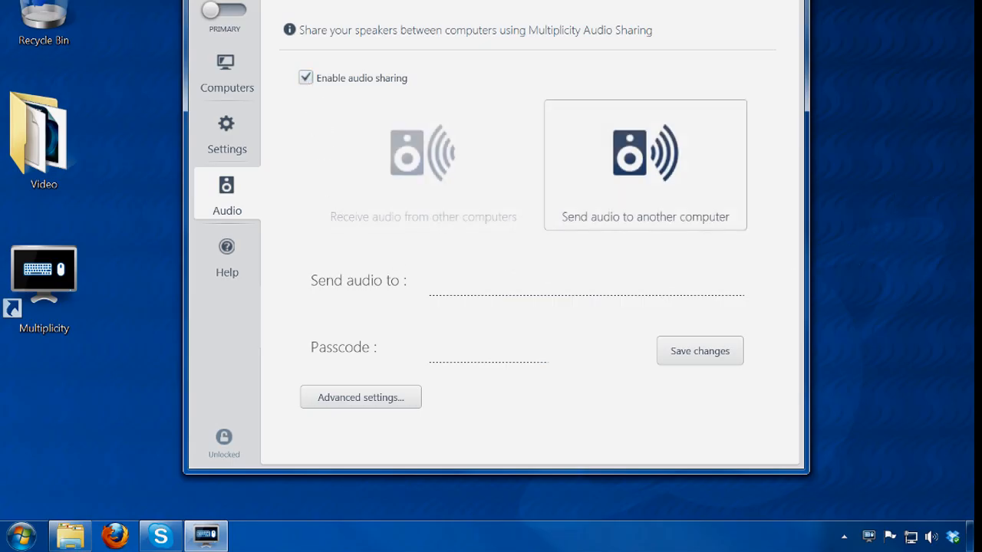
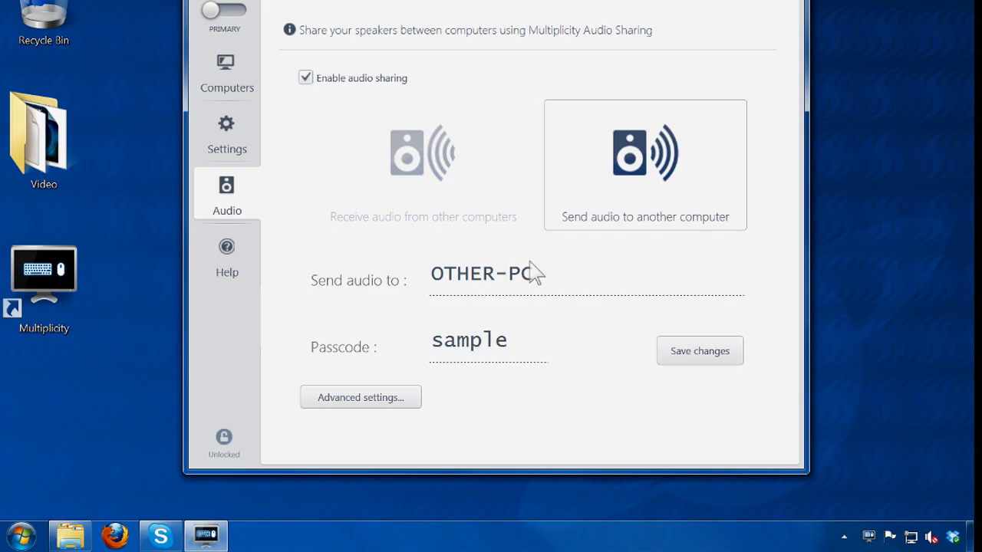
{"action": "left_click", "coordinate": [423, 165]}
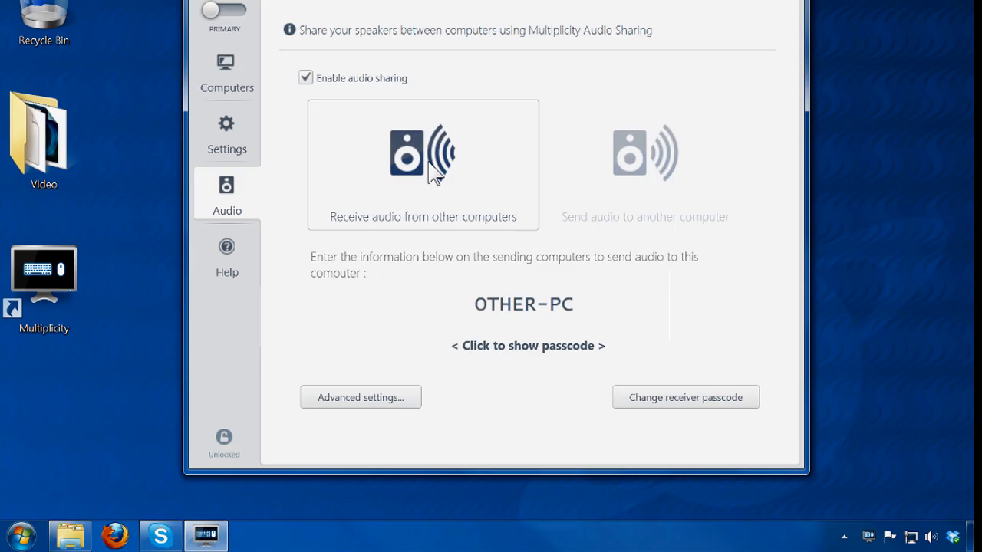
{"action": "mouse_move", "coordinate": [548, 165]}
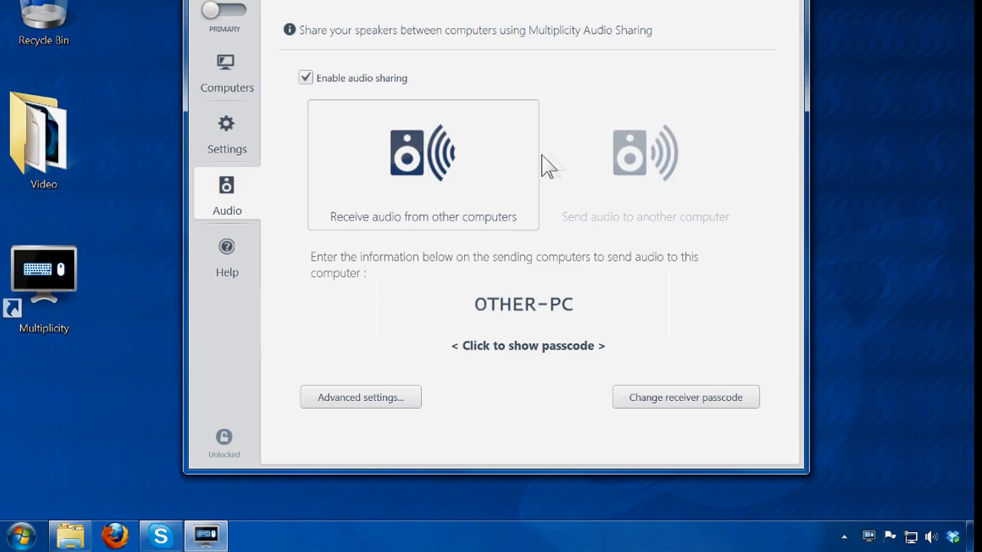
{"action": "left_click", "coordinate": [646, 153]}
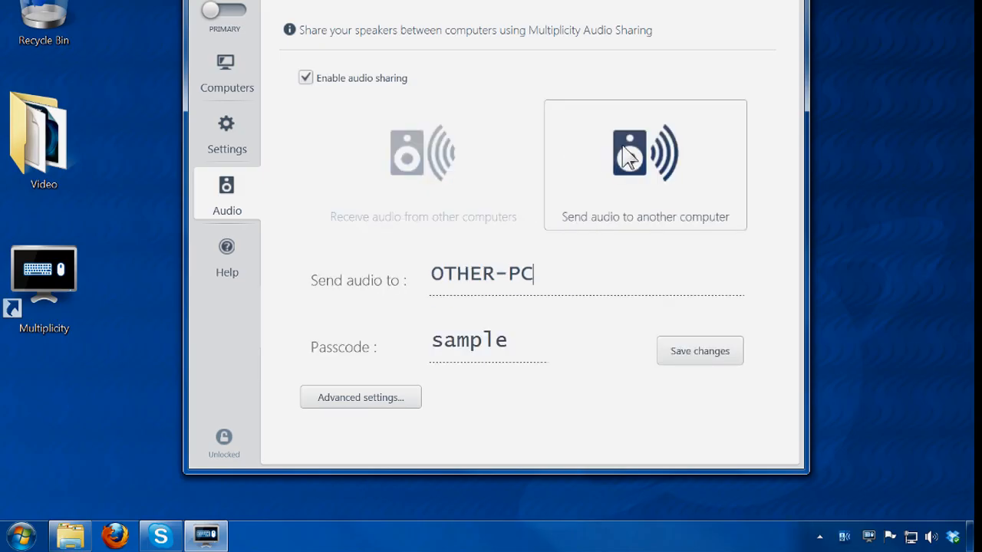